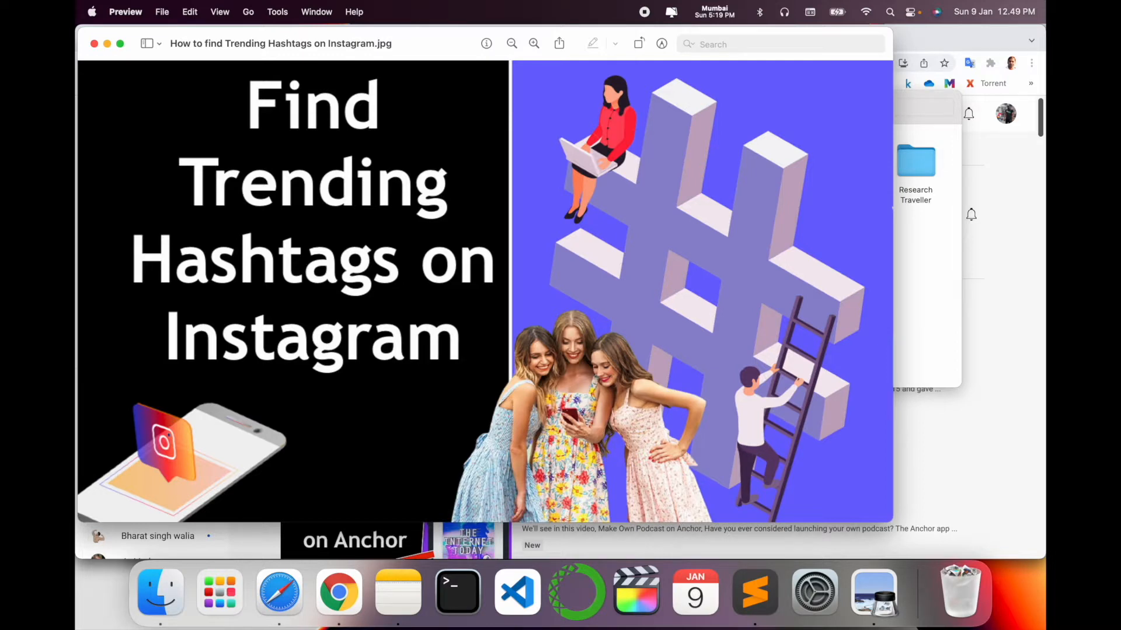
# Dismiss the trending-hashtags thumbnail in Preview and start a new empty Chrome tab
pyautogui.click(339, 591)
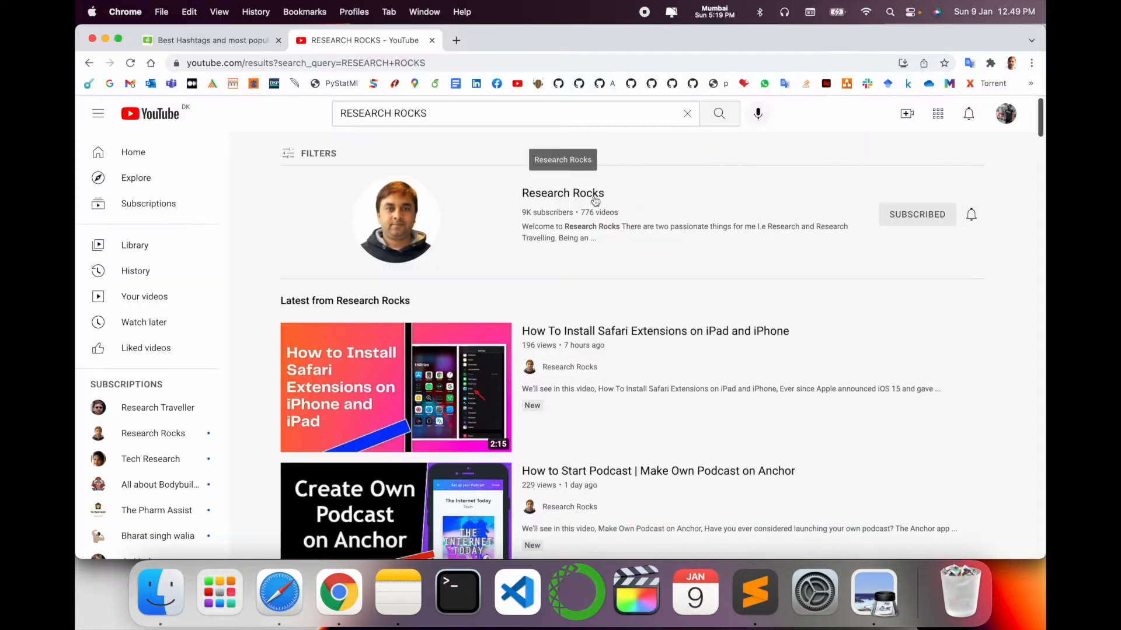
pyautogui.click(563, 193)
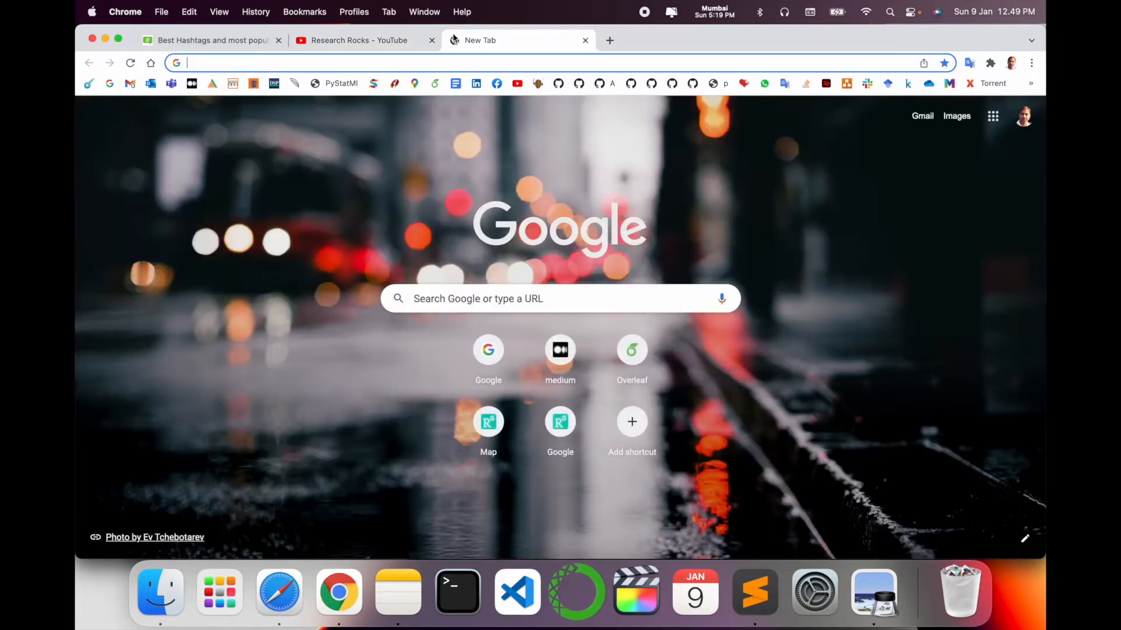
pyautogui.moveTo(377, 168)
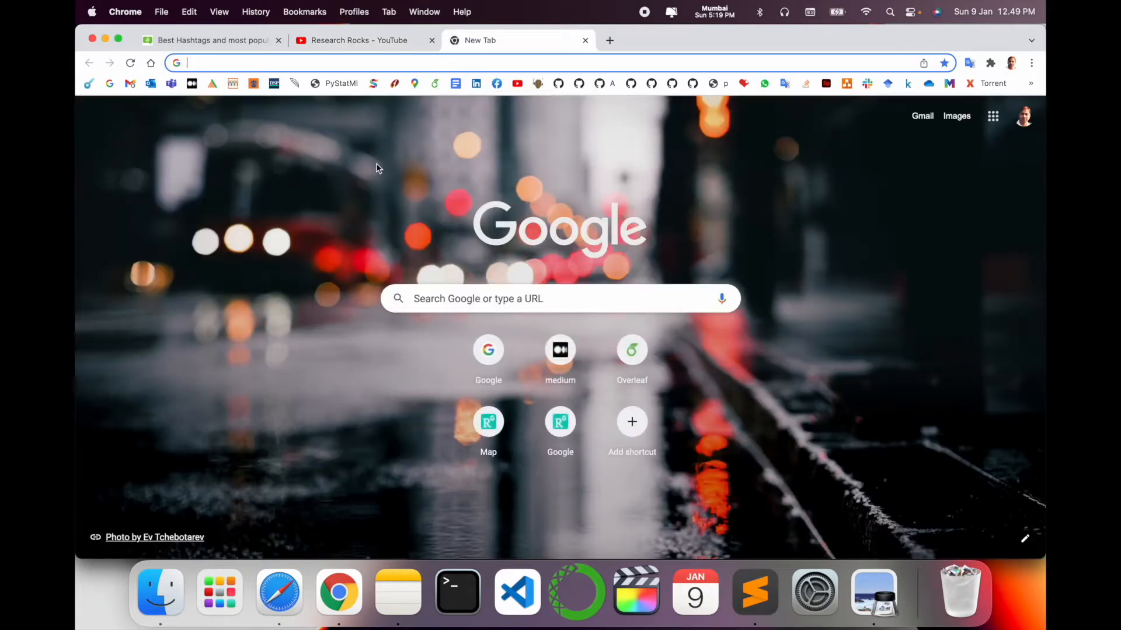
pyautogui.moveTo(370, 176)
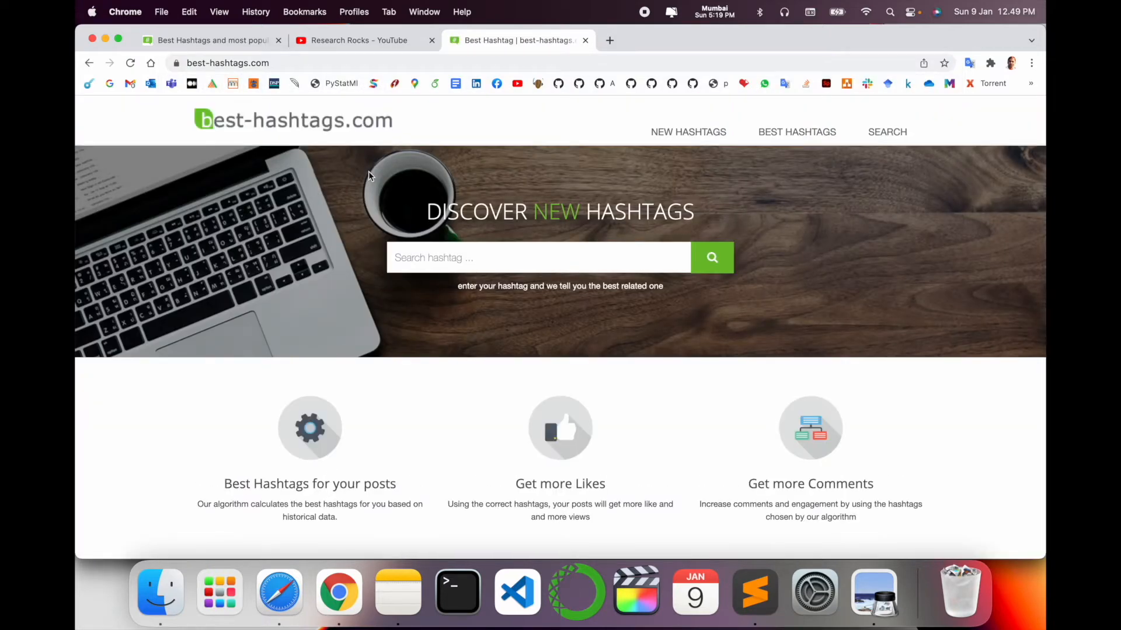
# Search best-hashtags.com for 'tech' to load the #tech hashtags page
pyautogui.click(443, 256)
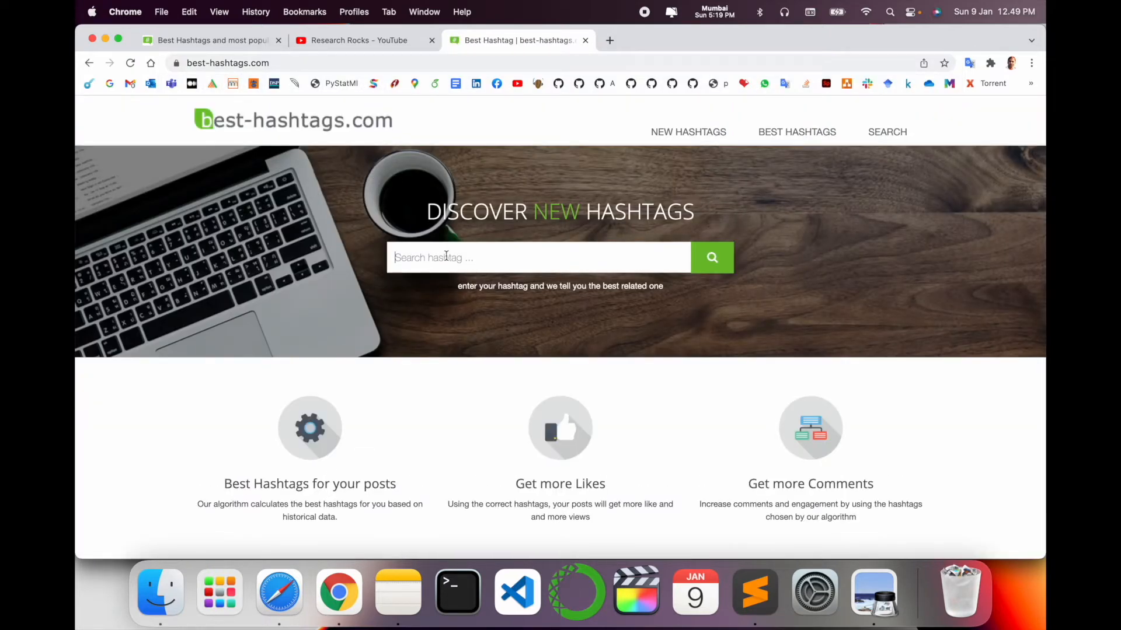
pyautogui.write('tech')
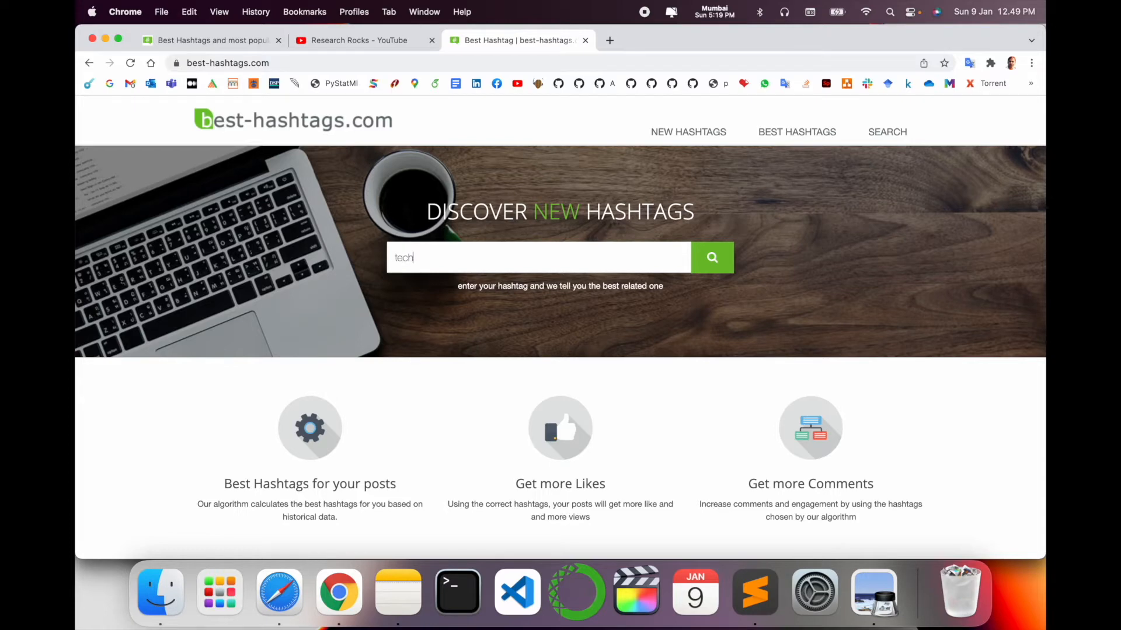
pyautogui.click(711, 257)
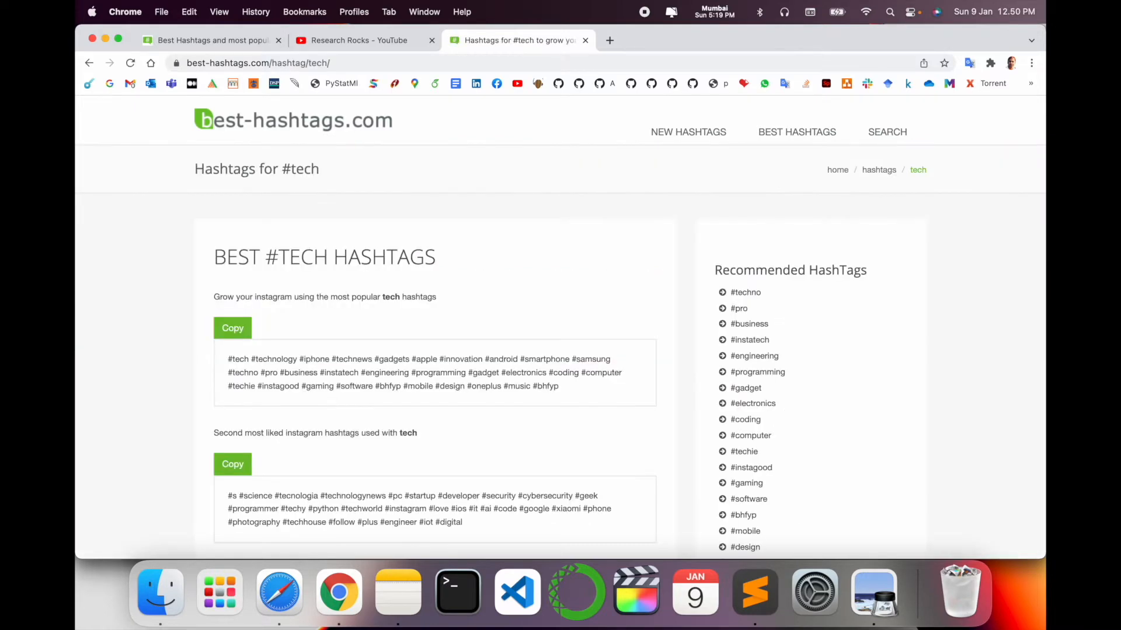
# Scroll down to the Related Hashtags table for #tech with post counts
pyautogui.scroll(-3)
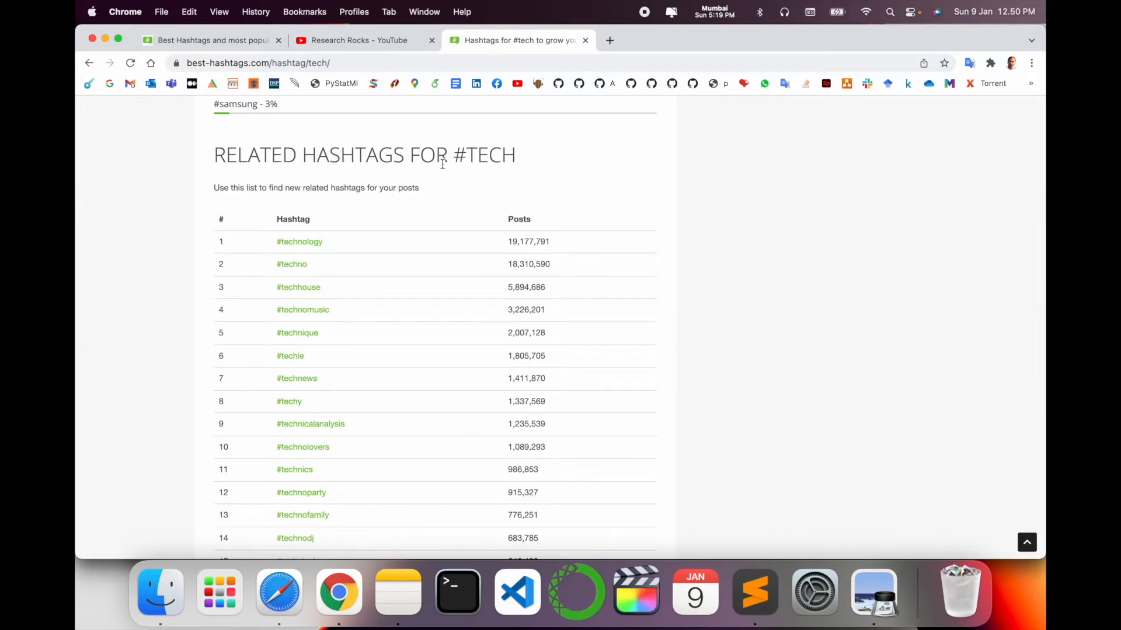
pyautogui.scroll(-3)
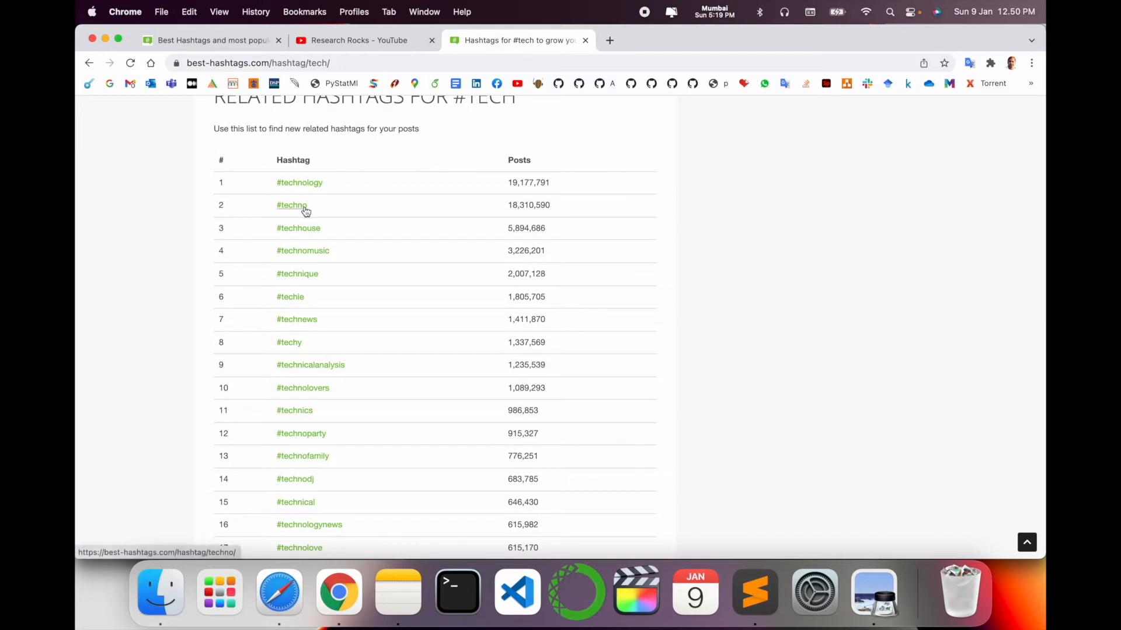
pyautogui.moveTo(297, 273)
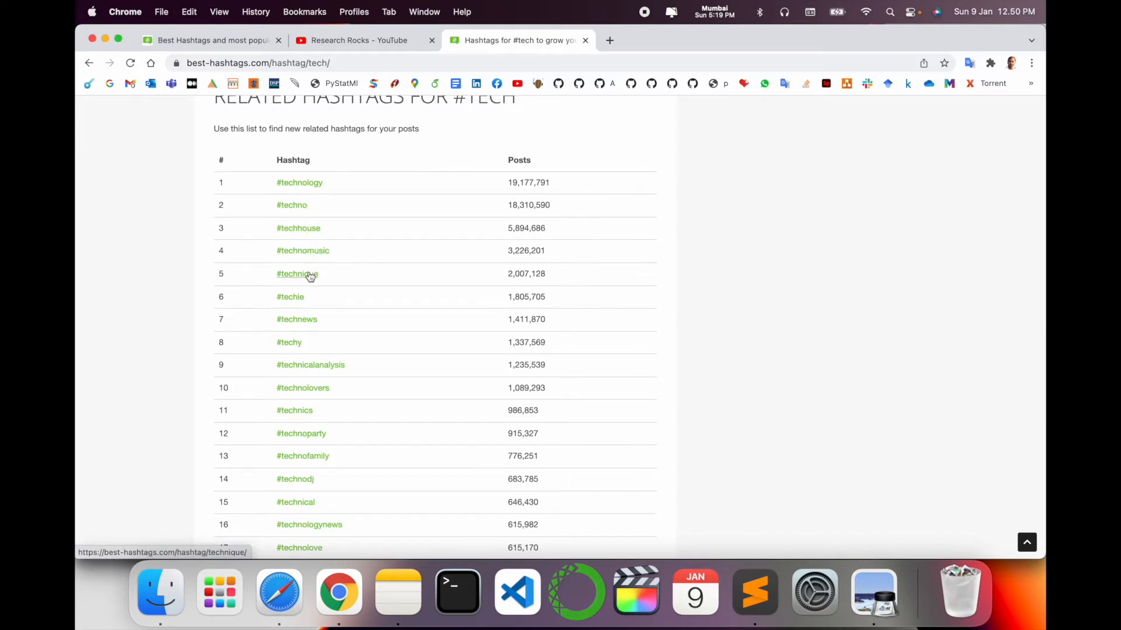
pyautogui.scroll(-3)
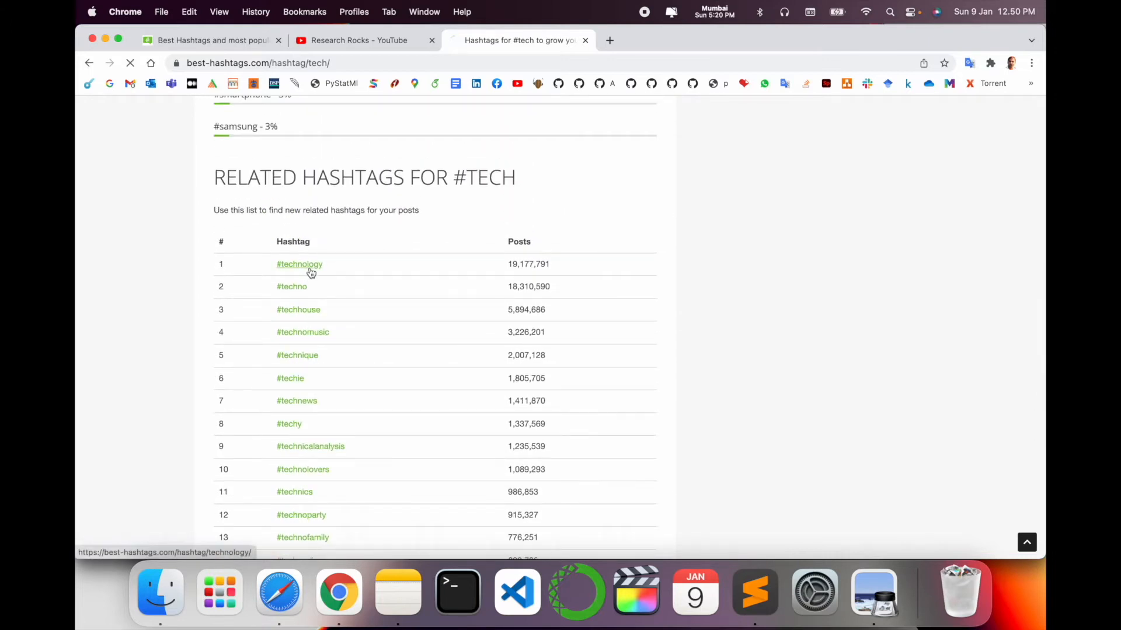
# Go to #technology from the related table and copy its second hashtag set
pyautogui.click(299, 264)
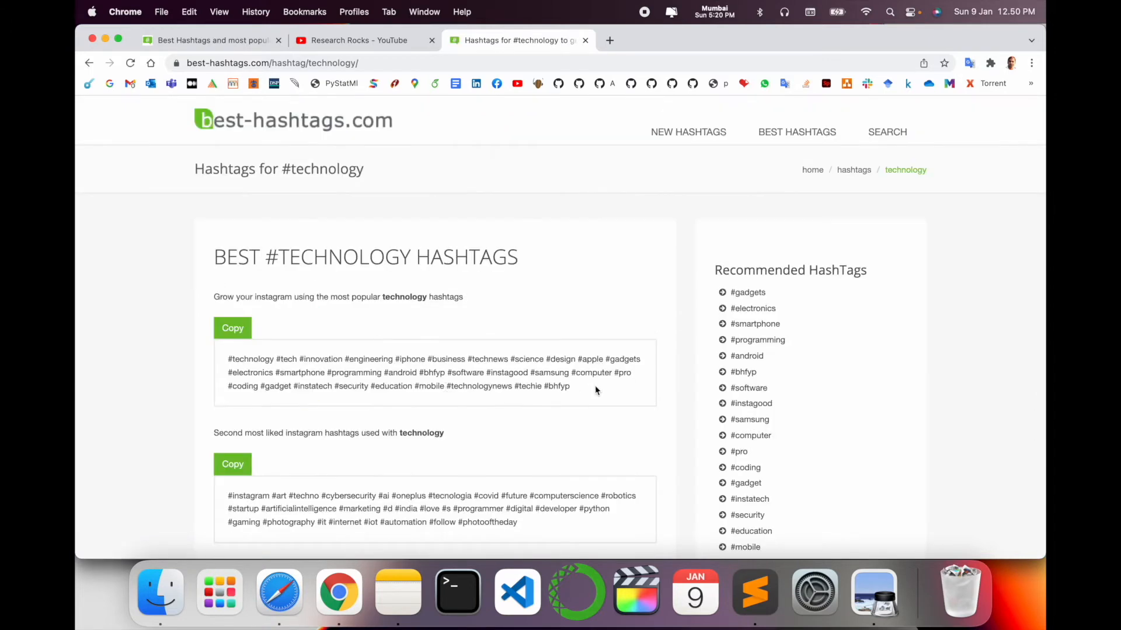
pyautogui.scroll(-3)
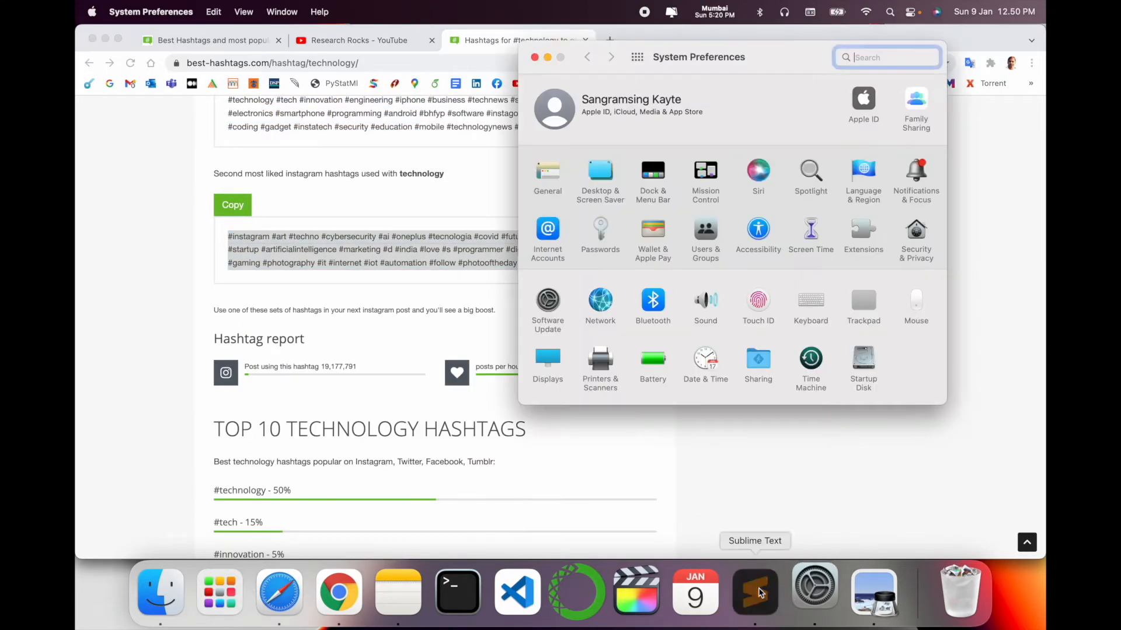
pyautogui.click(755, 592)
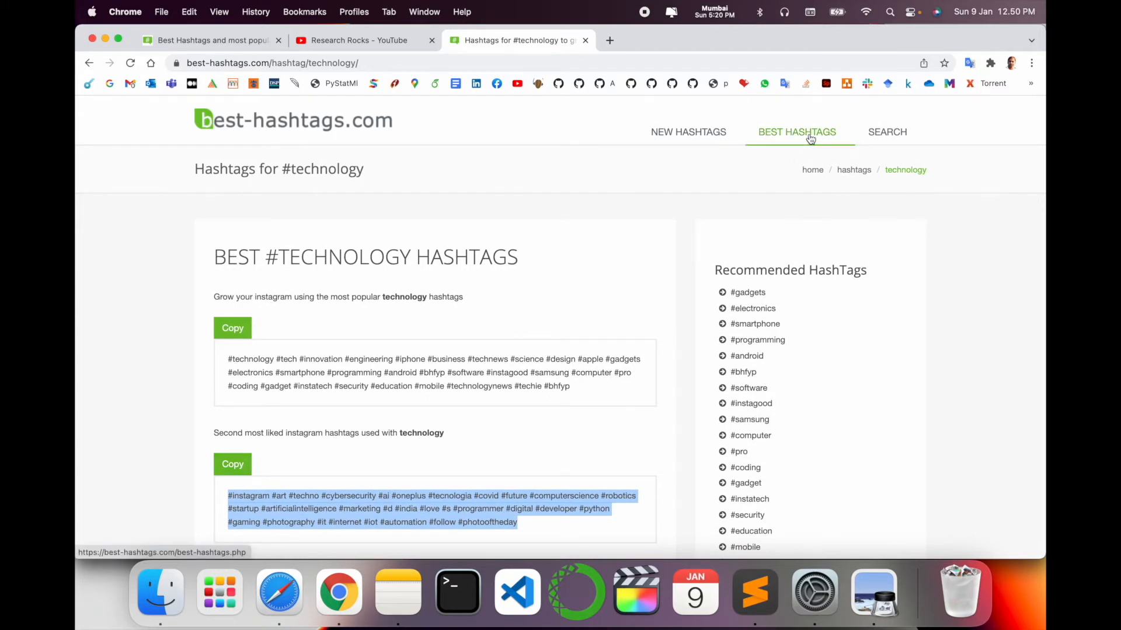
# Load the Best Hashtags list of 100 popular Instagram hashtags and choose #selfie from it
pyautogui.click(796, 132)
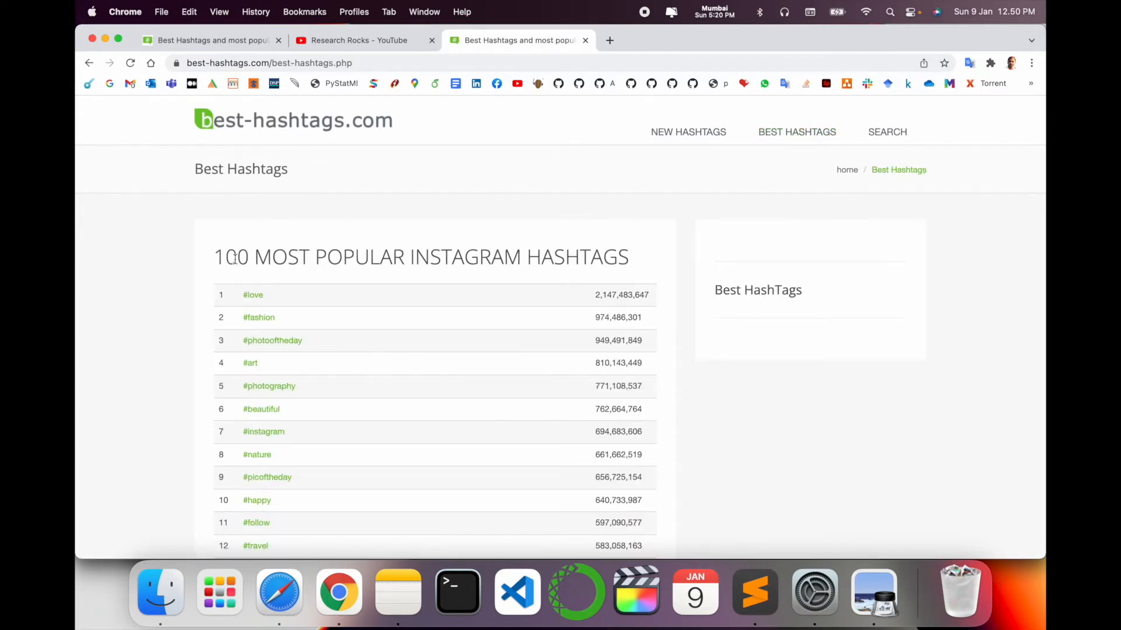
pyautogui.scroll(-3)
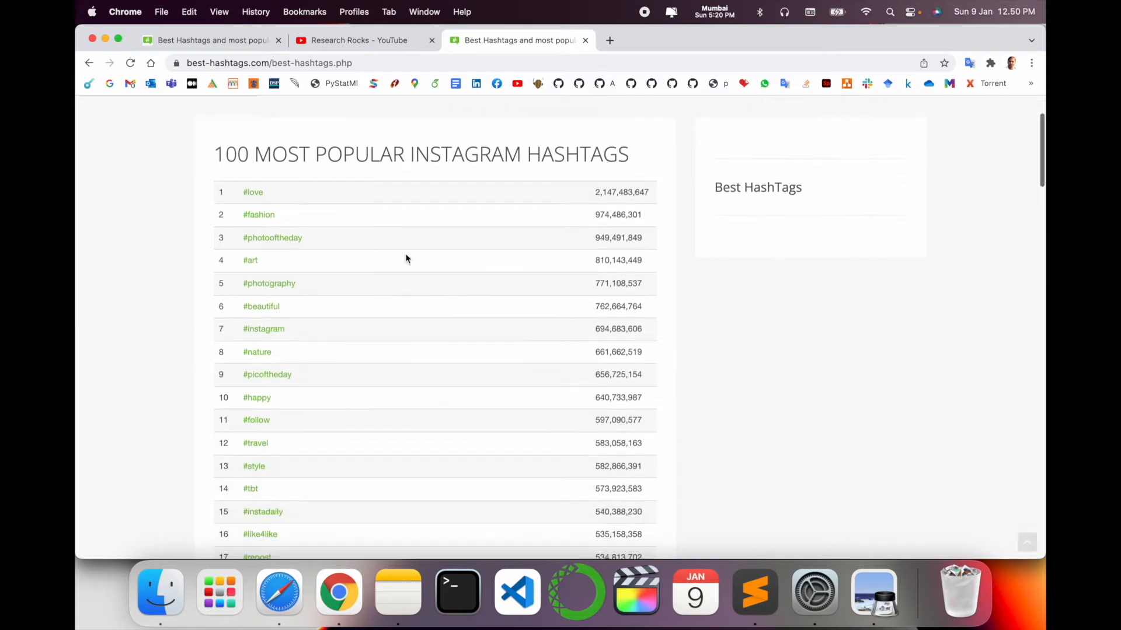
pyautogui.scroll(-3)
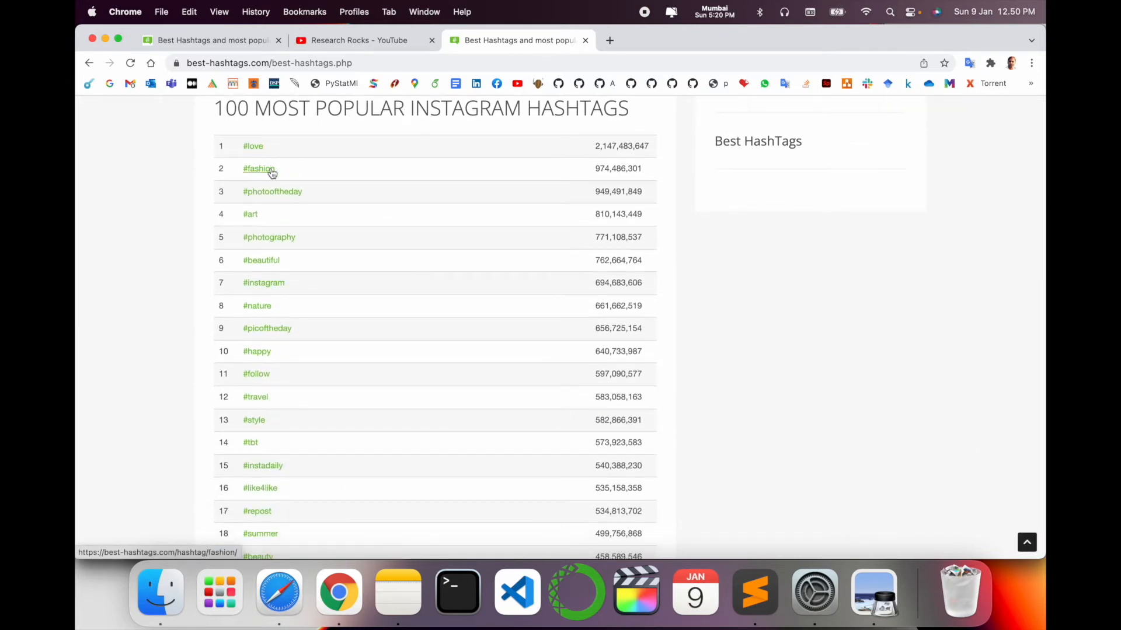
pyautogui.moveTo(264, 282)
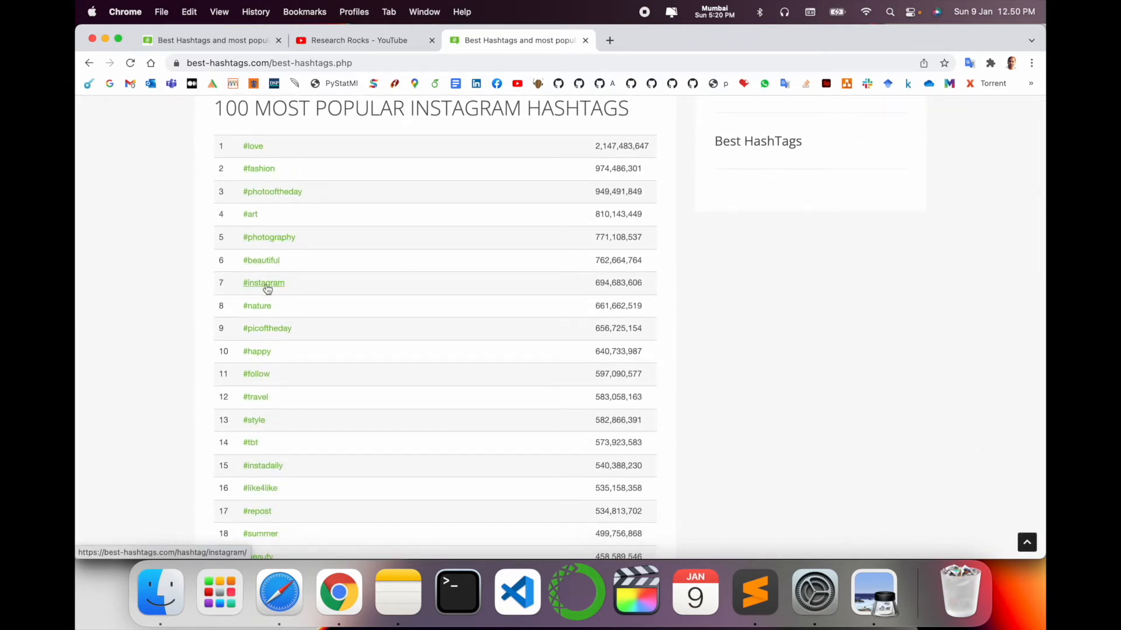
pyautogui.scroll(-3)
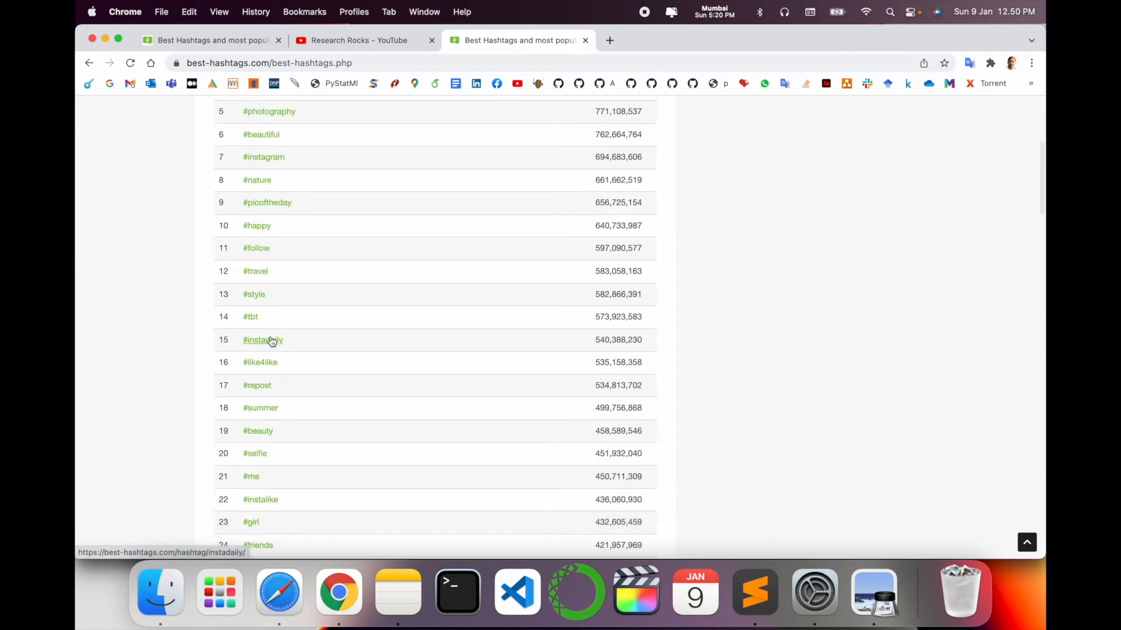
pyautogui.scroll(-3)
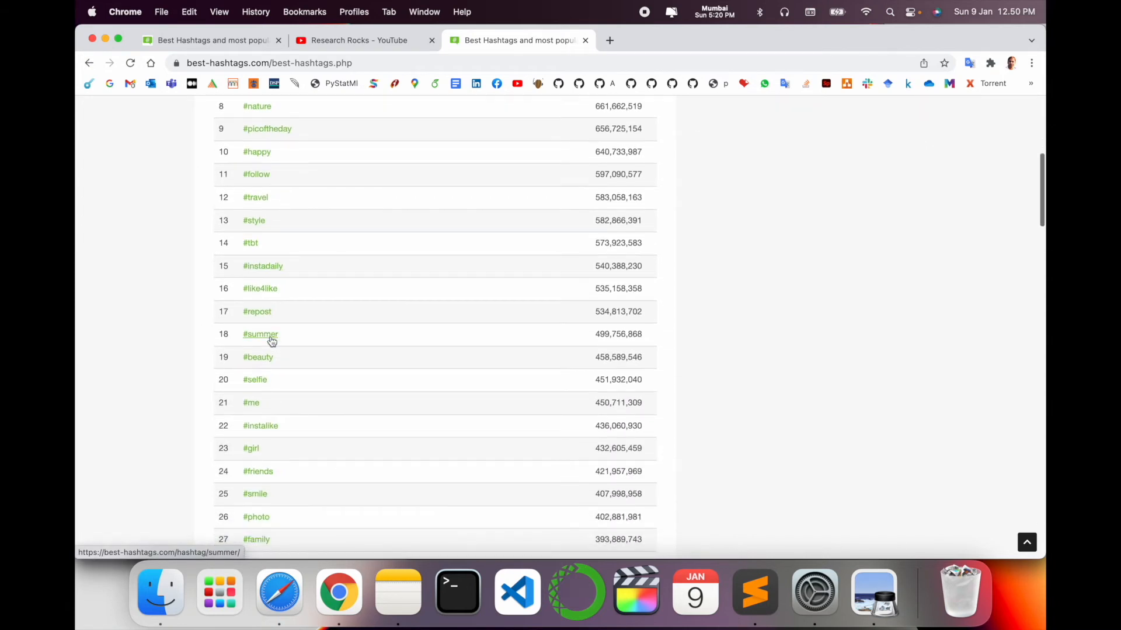
pyautogui.click(254, 380)
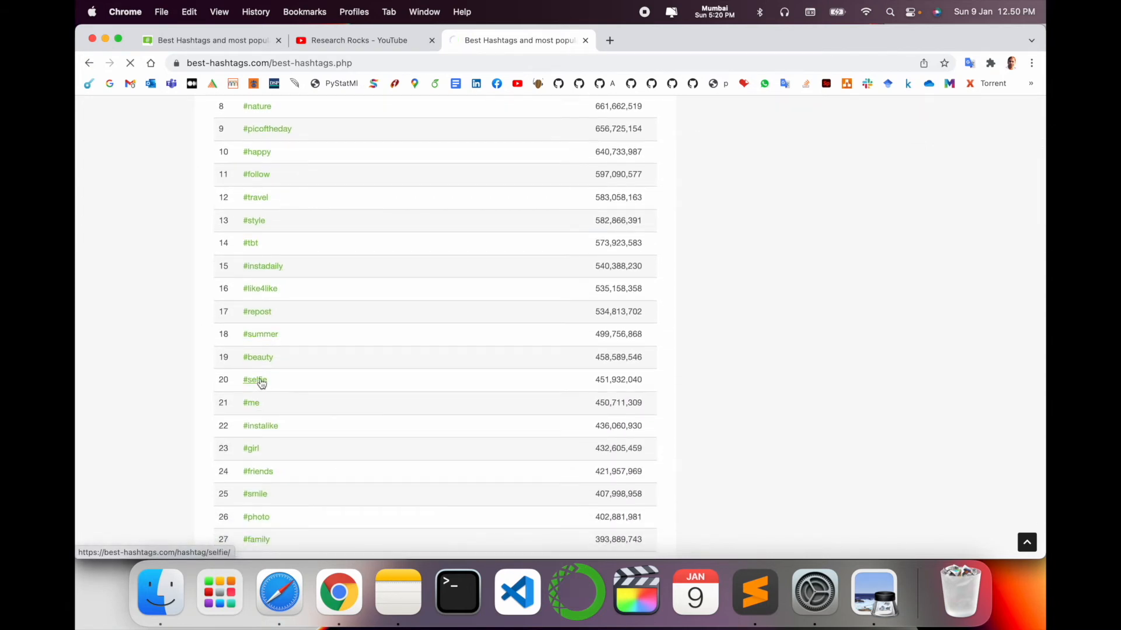
# Copy the second #selfie hashtag set, confirm the alert, and scroll to the top-10 selfie hashtags
pyautogui.click(255, 379)
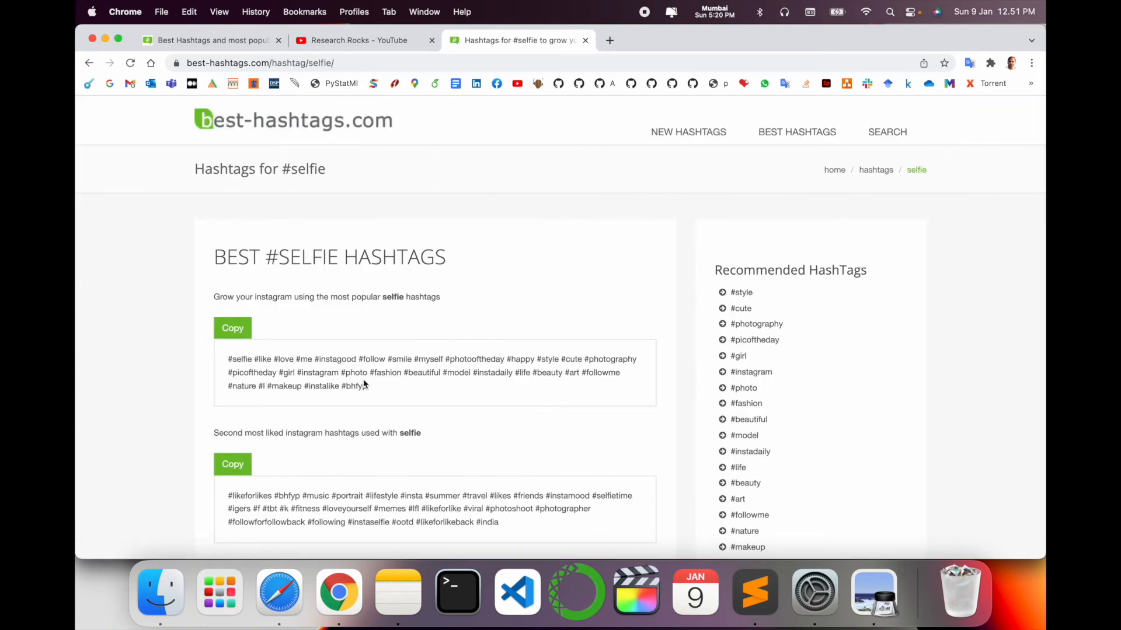
pyautogui.scroll(-3)
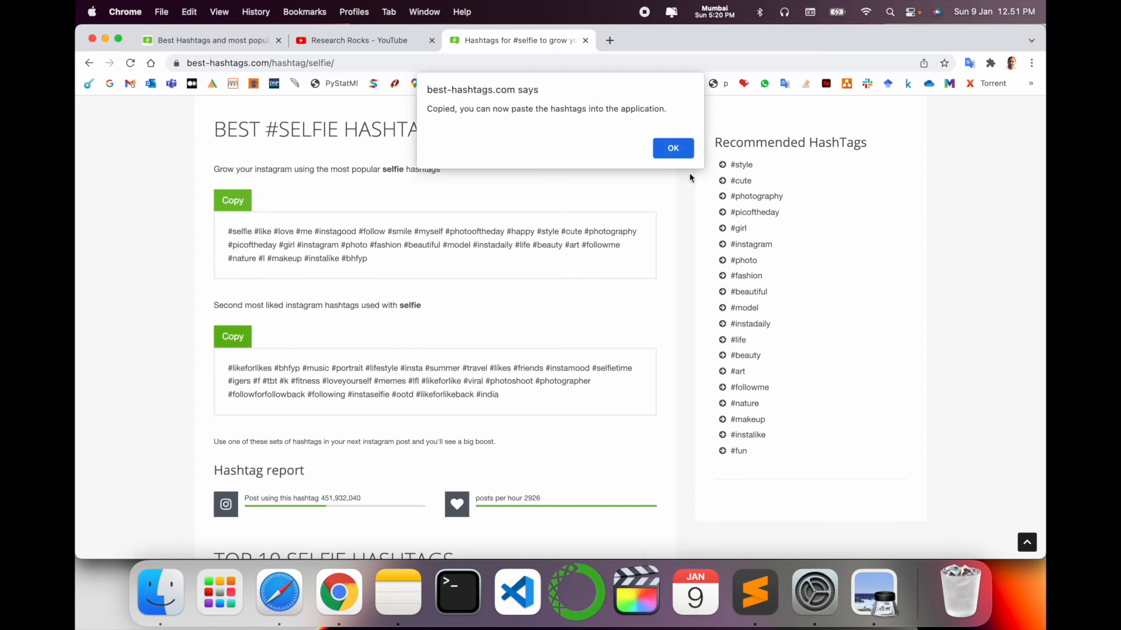
pyautogui.click(672, 149)
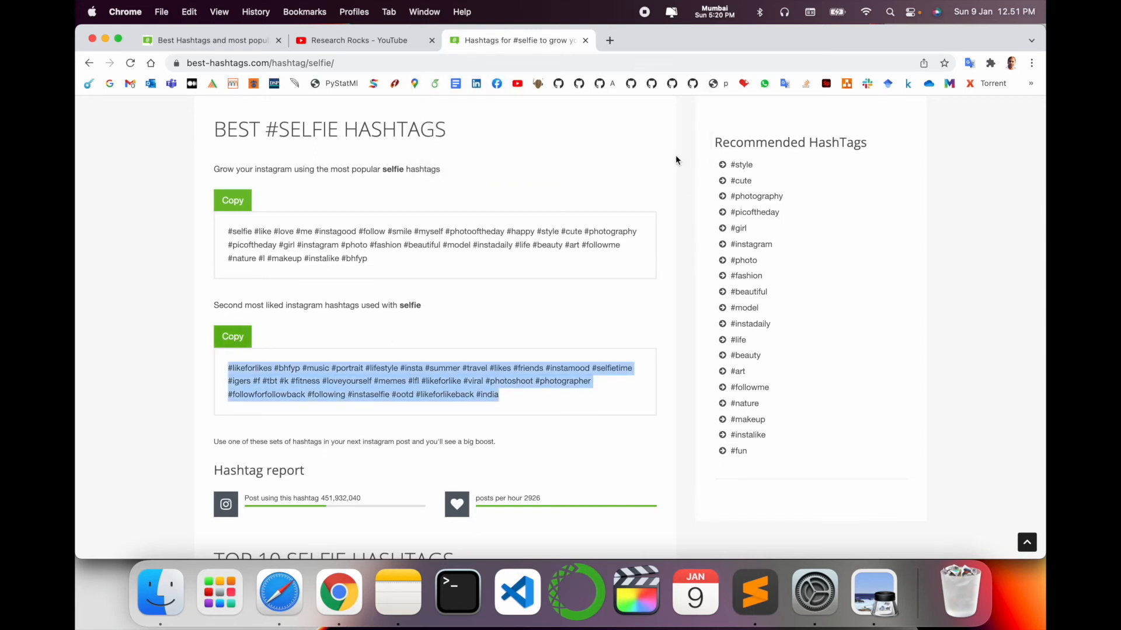
pyautogui.scroll(-3)
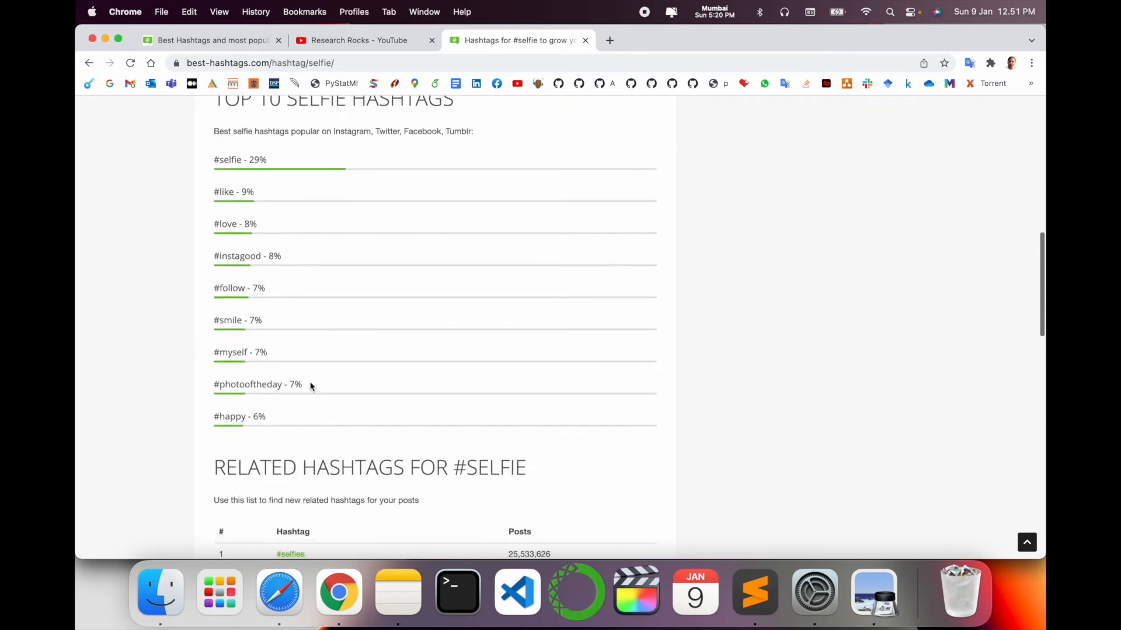
pyautogui.scroll(-3)
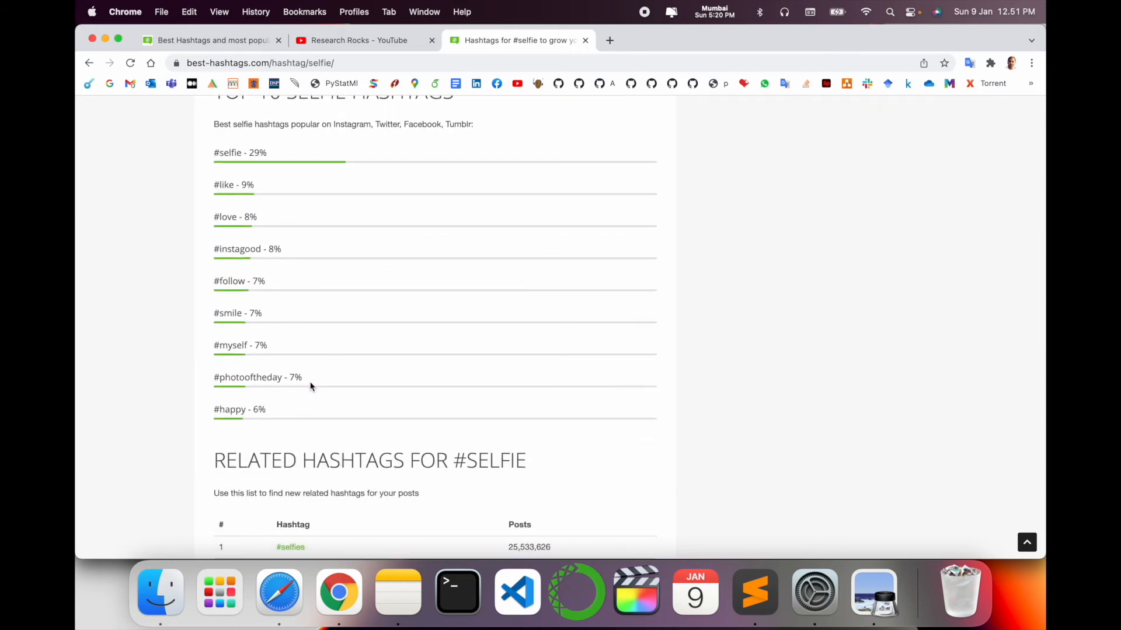